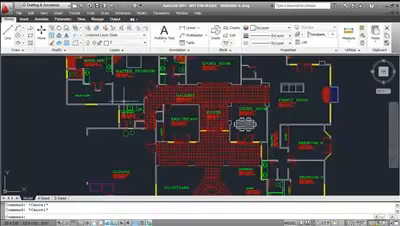
scroll(down, 3)
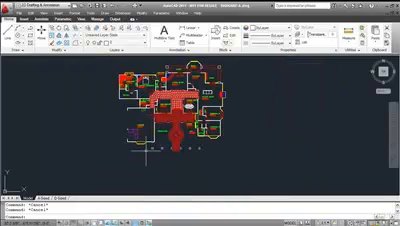